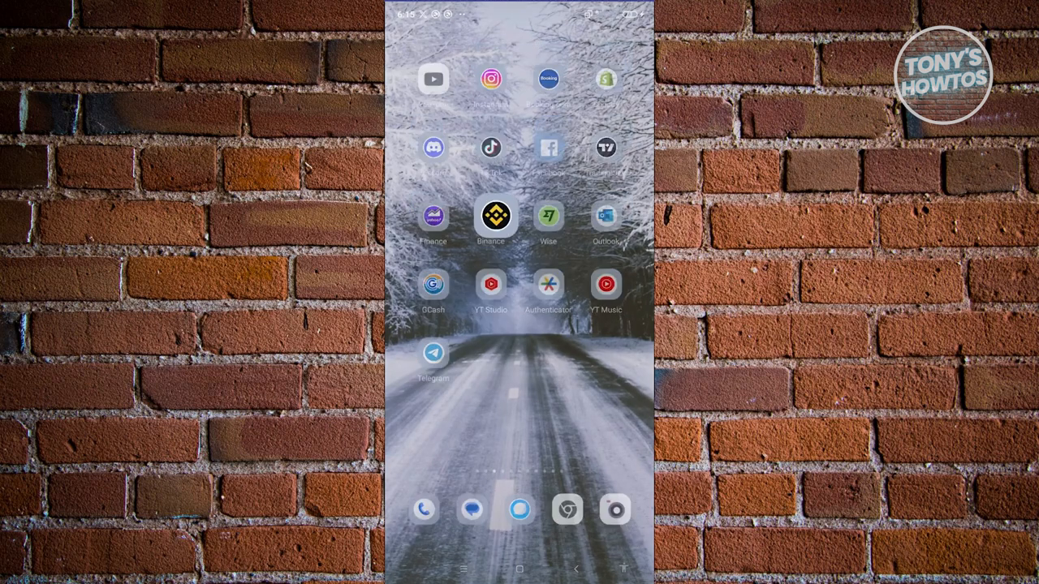
Launch the Binance app from the Android home screen.
click(490, 216)
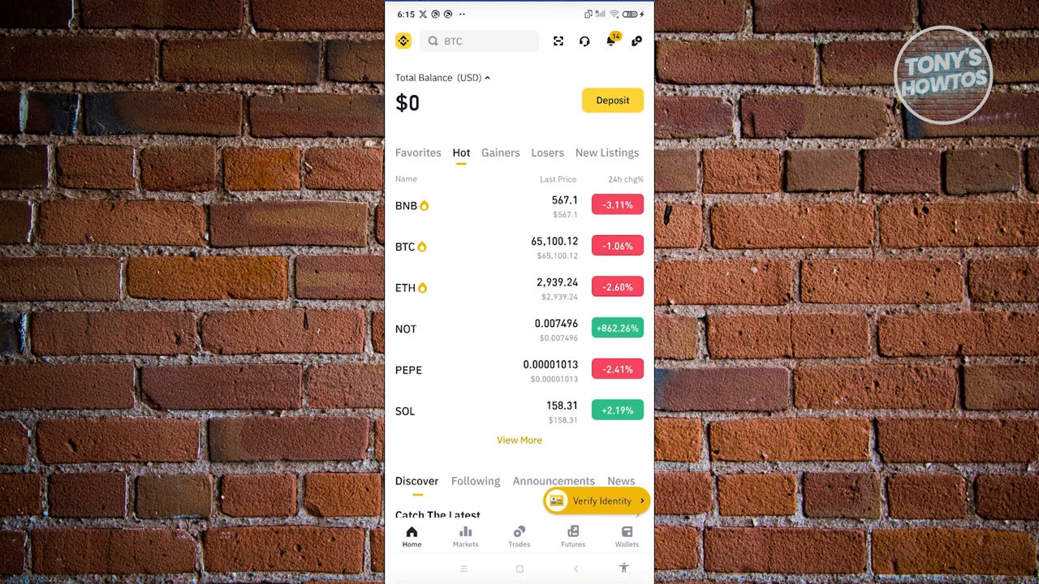
Go to the account profile page, then into the app settings.
click(402, 41)
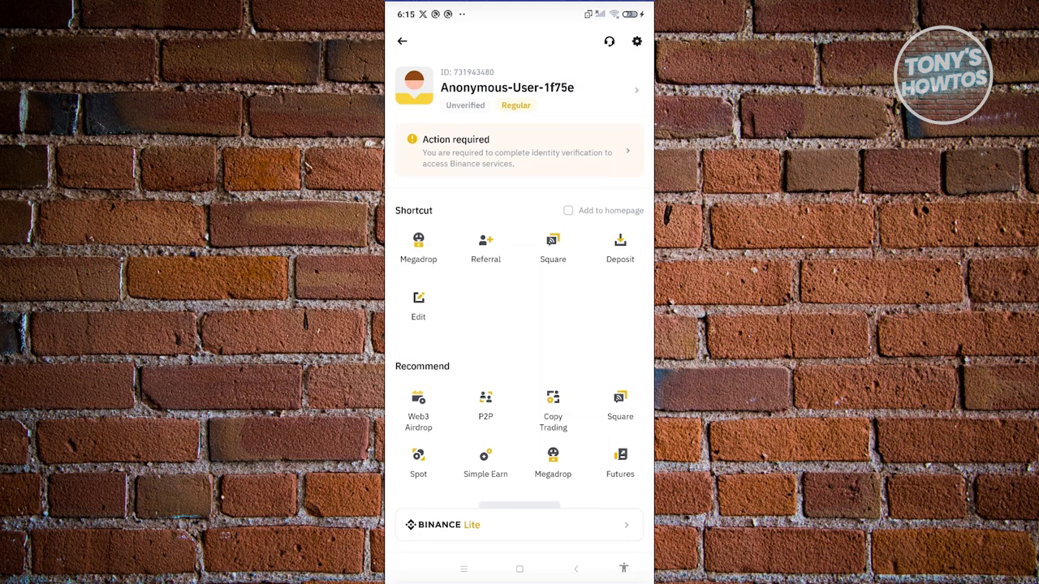
click(637, 41)
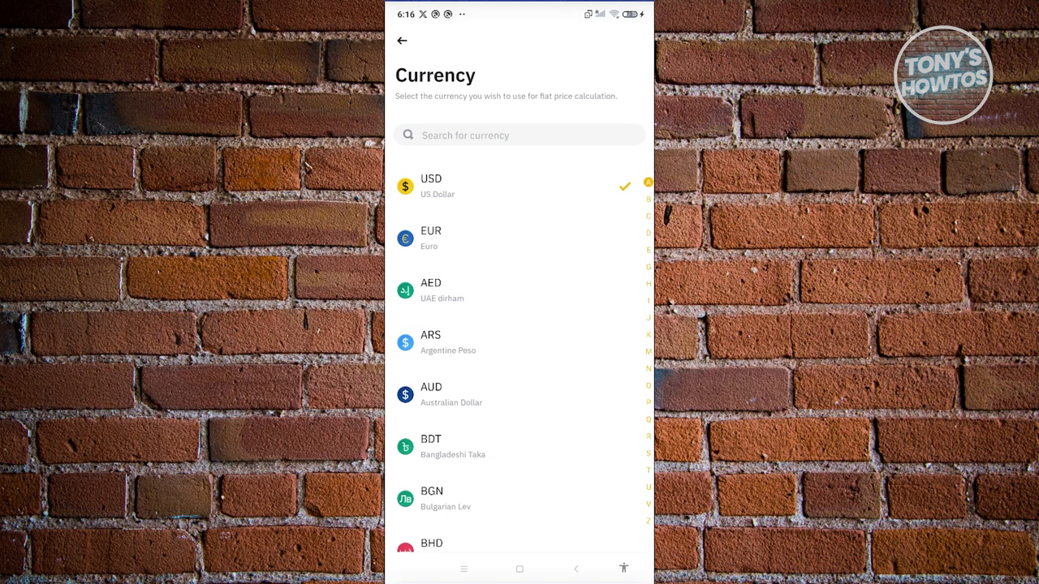
Pick AUD as the display currency and go back to the Settings list.
click(520, 394)
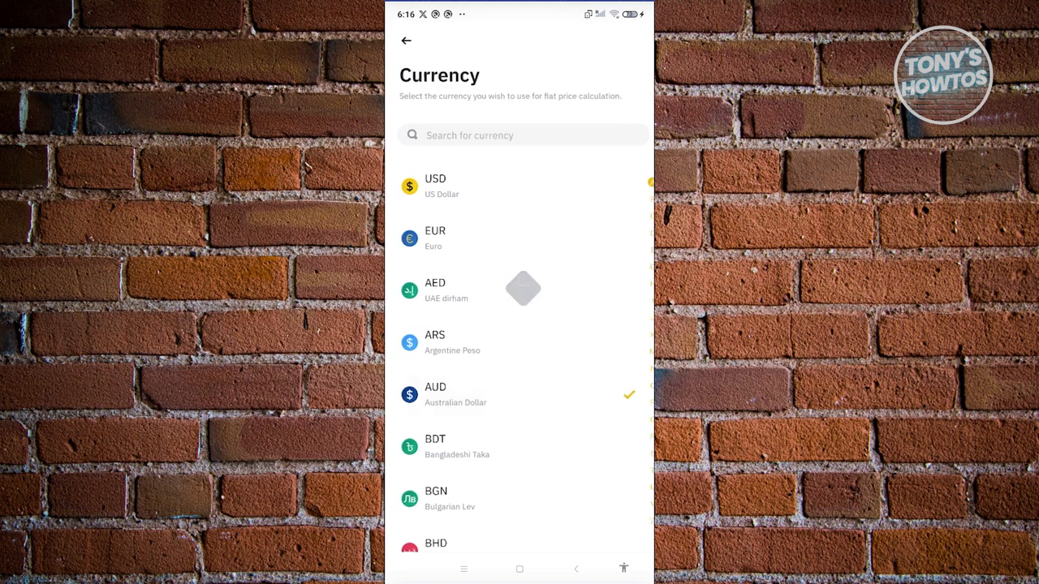
click(405, 40)
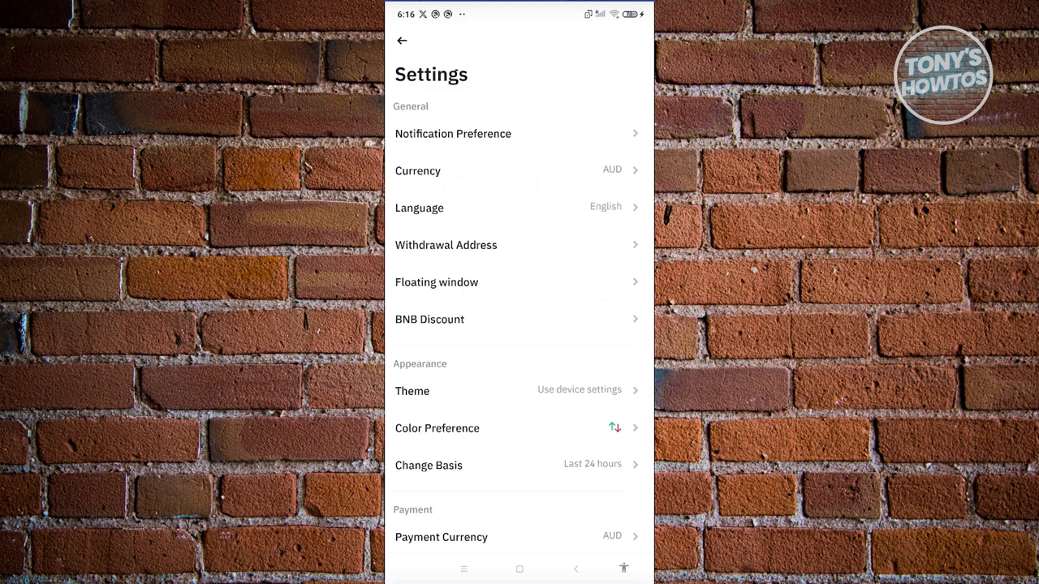
scroll(down, 3)
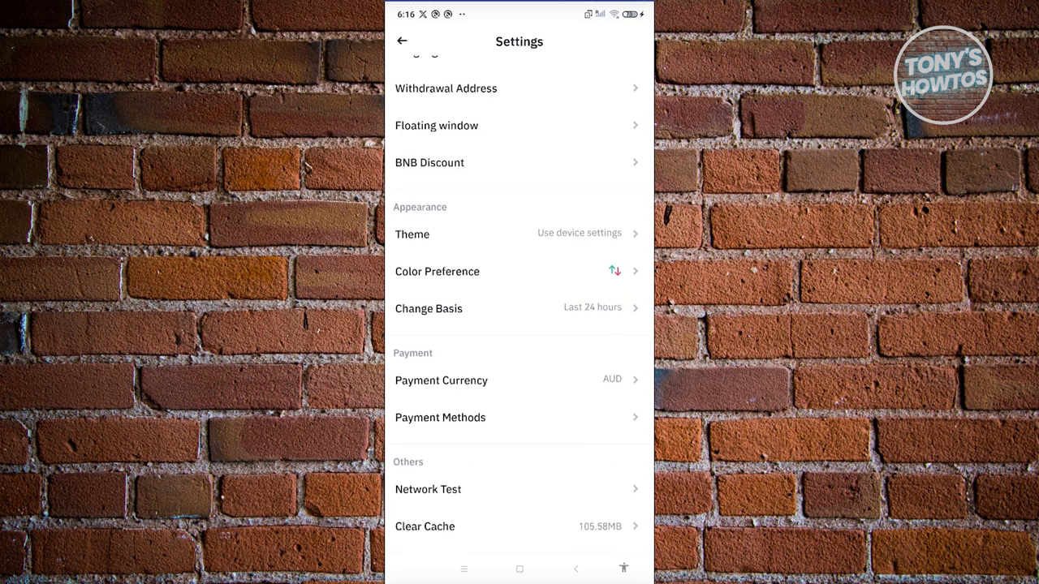
scroll(down, 3)
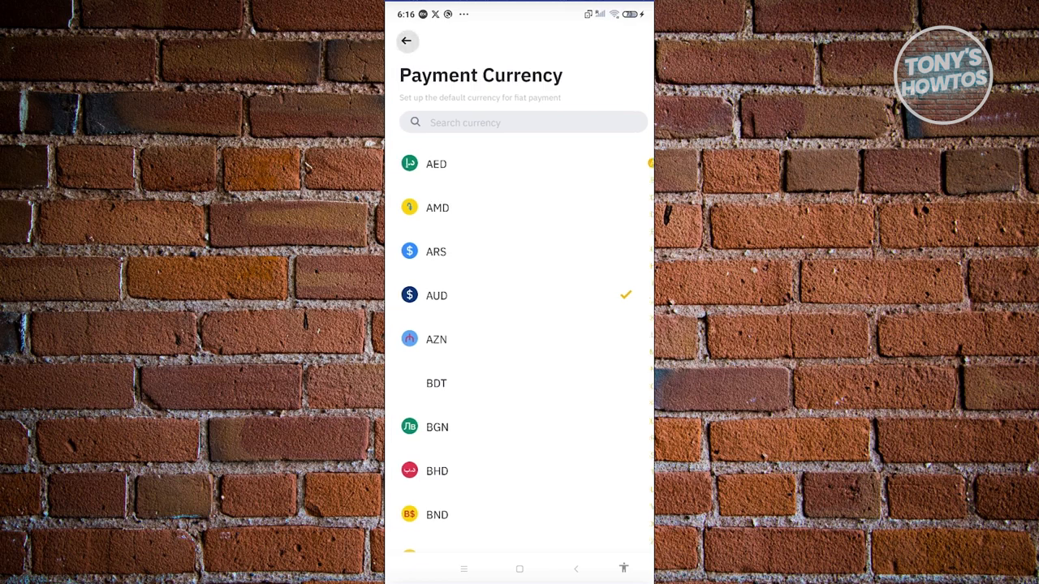
click(407, 41)
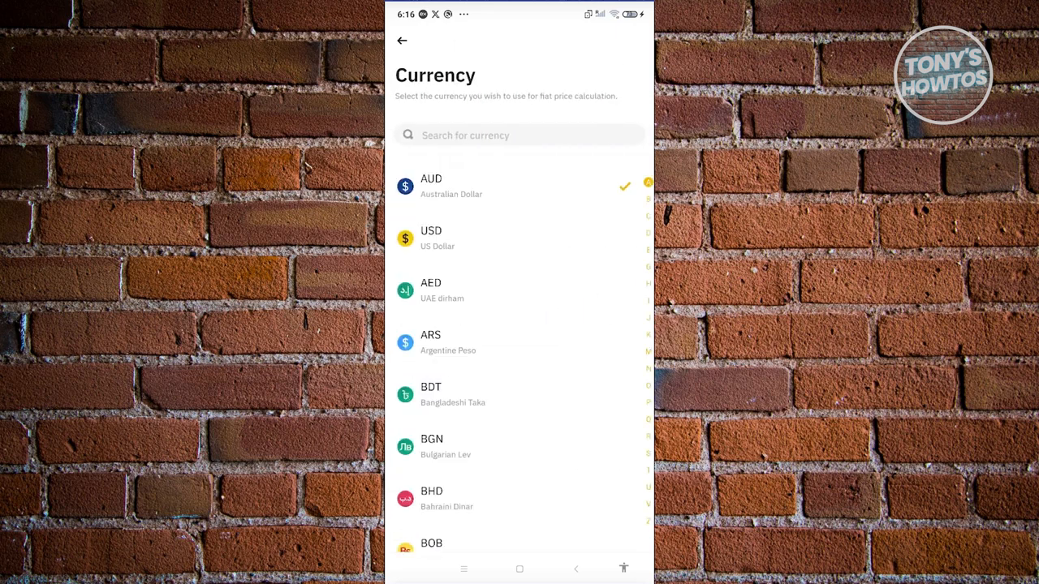
click(402, 40)
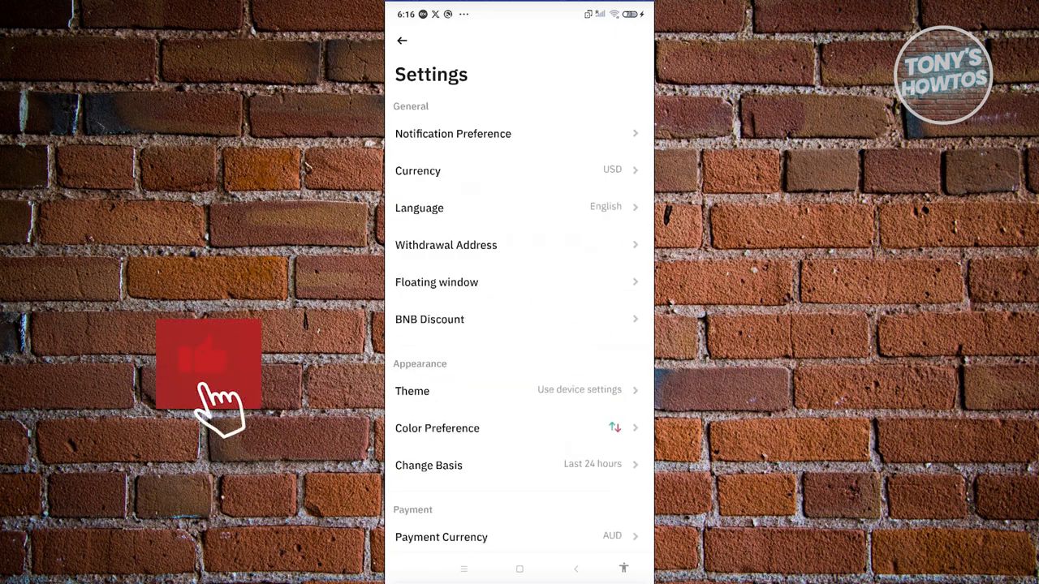